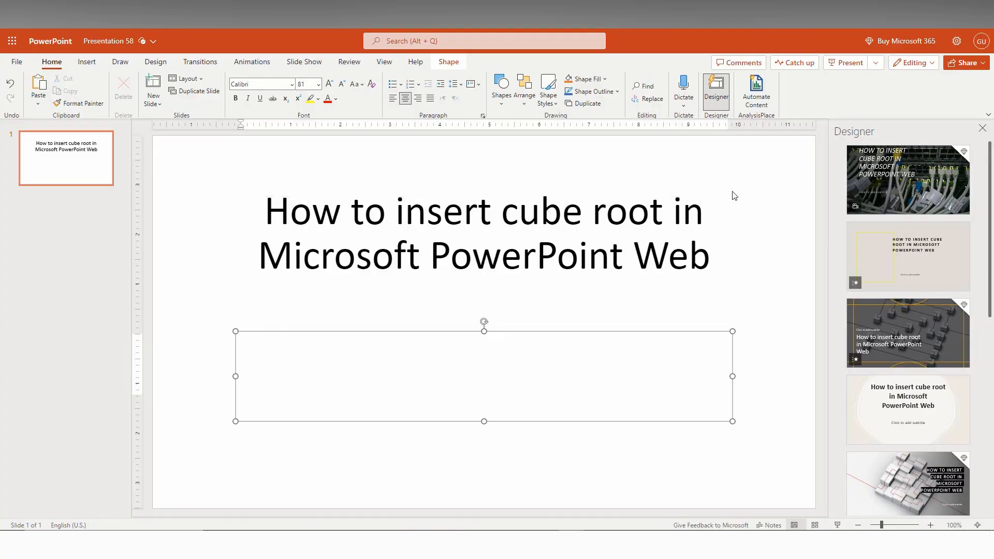
pyautogui.moveTo(502, 247)
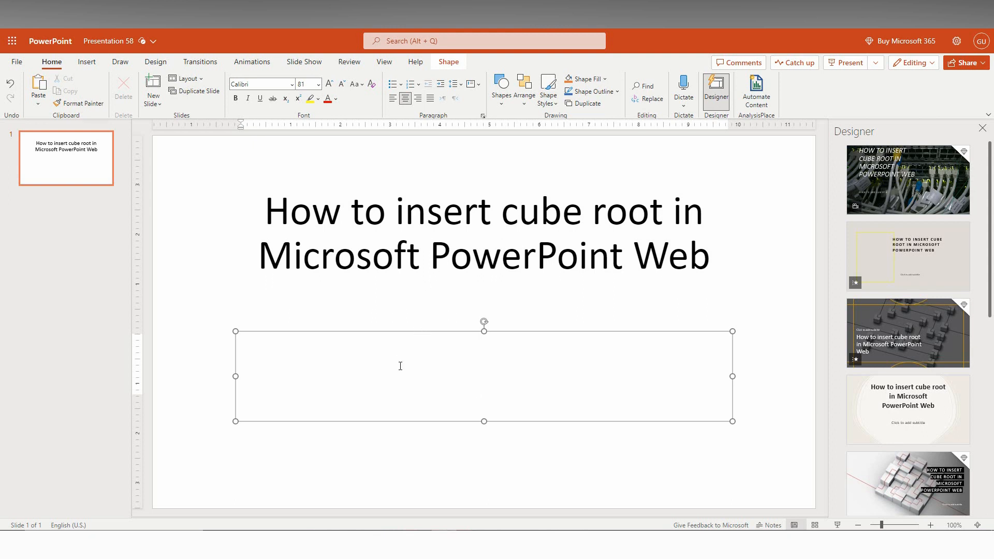
# Place the cursor in the empty subtitle box and bring up the Insert commands
pyautogui.click(484, 359)
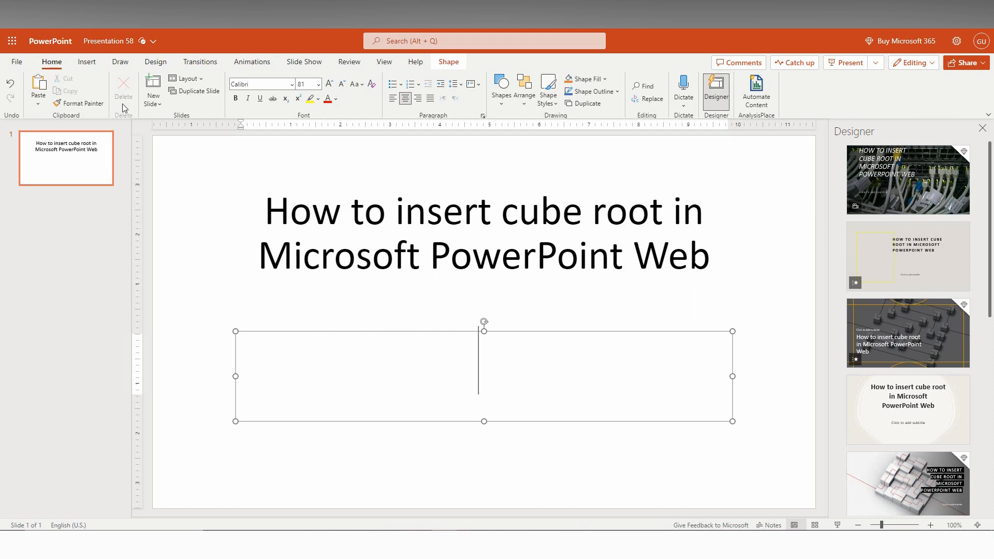
pyautogui.click(87, 61)
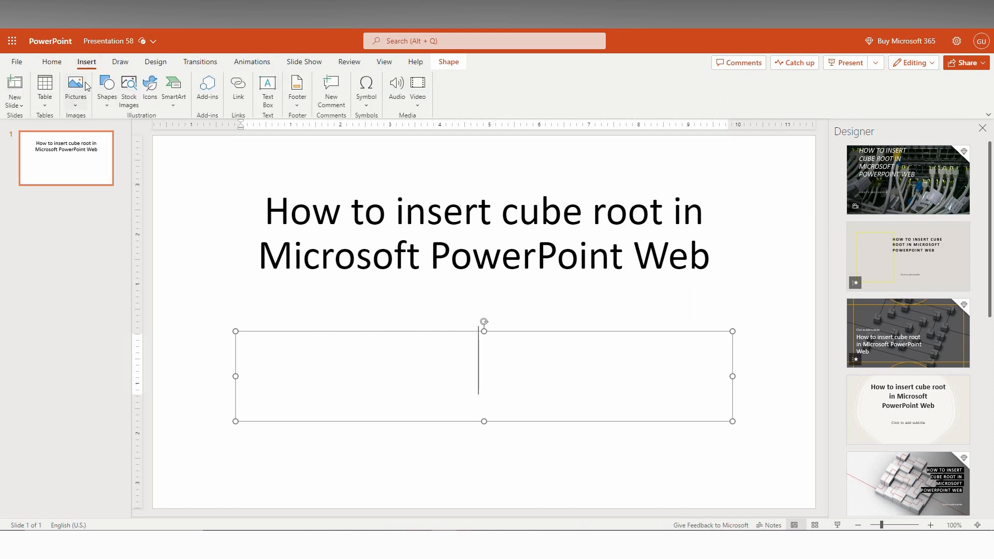
pyautogui.moveTo(247, 185)
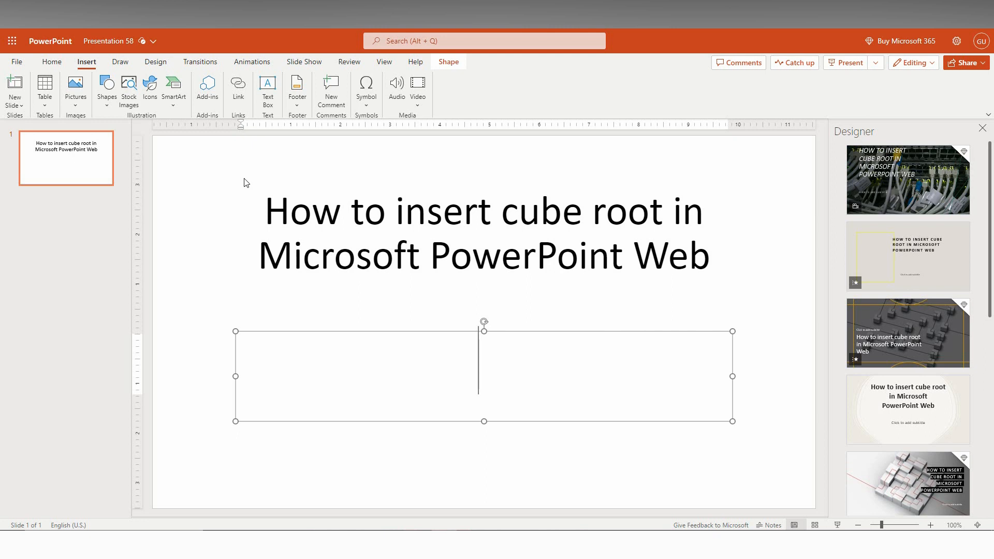
pyautogui.moveTo(330, 87)
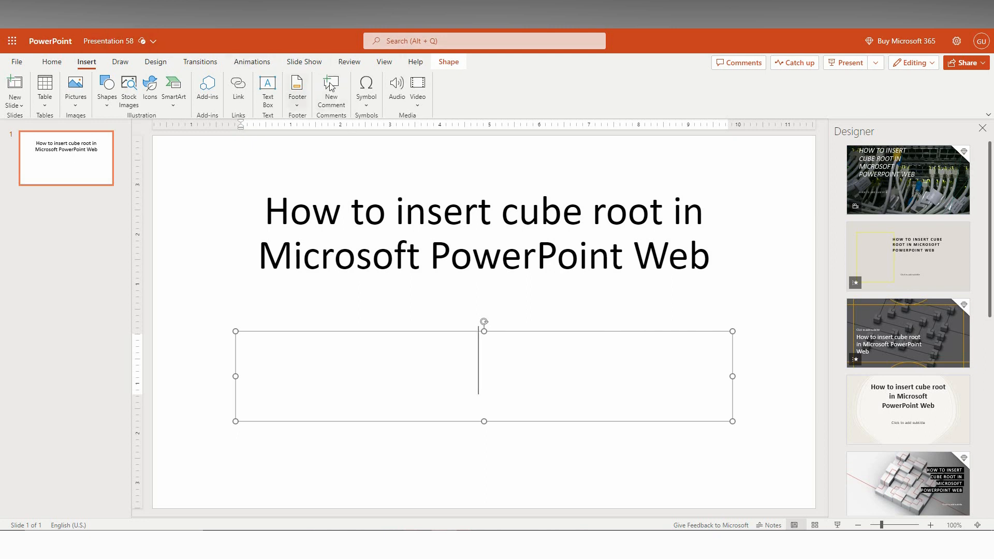
pyautogui.click(366, 89)
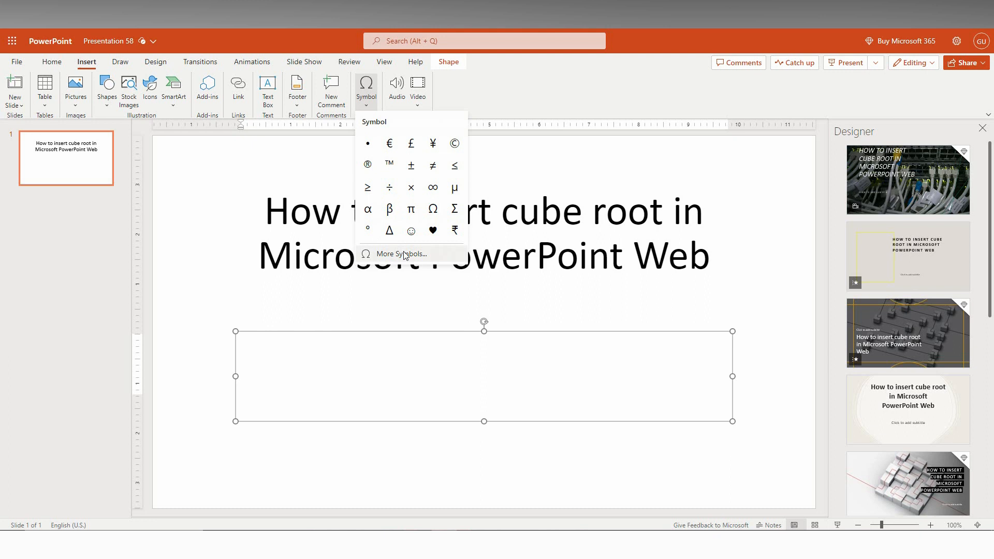
pyautogui.click(400, 254)
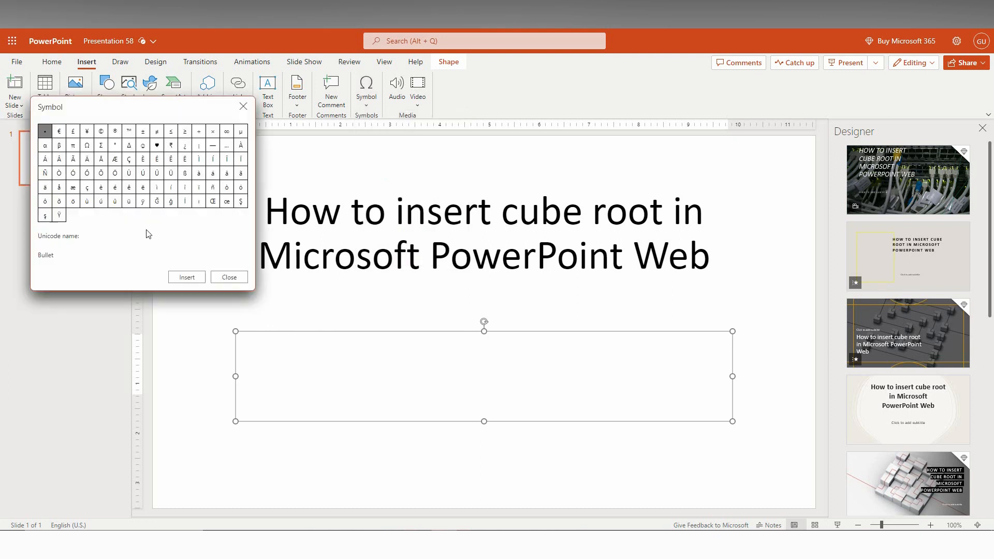
pyautogui.moveTo(164, 232)
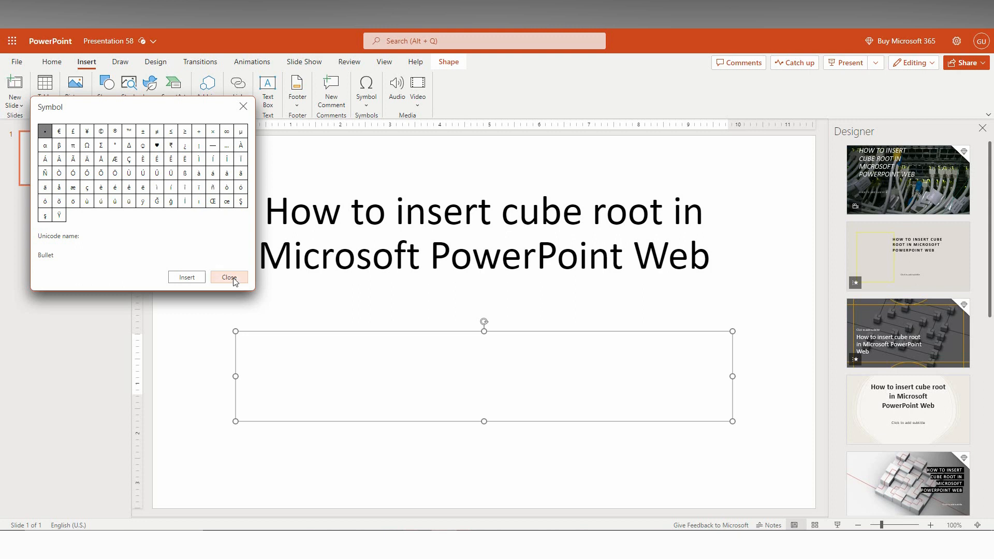
pyautogui.click(228, 278)
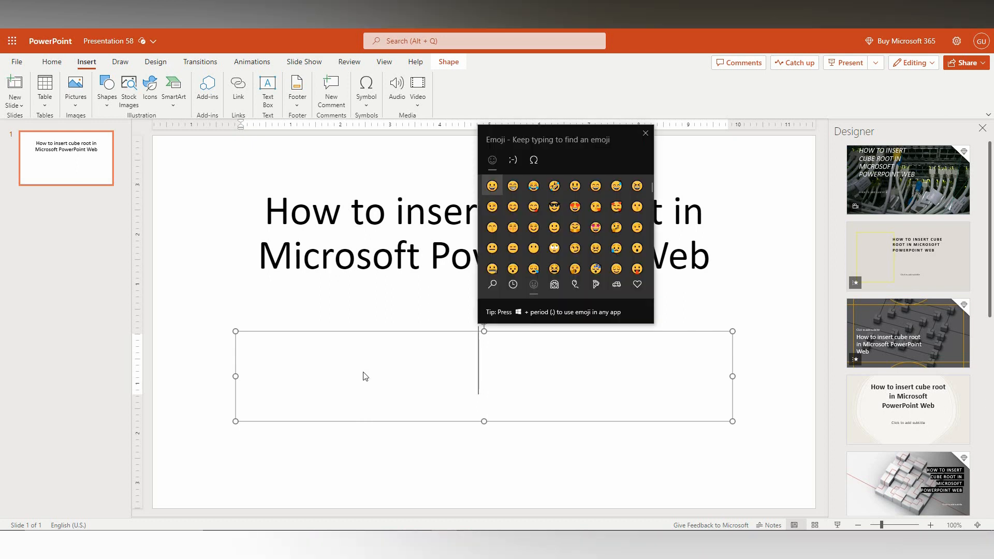
pyautogui.moveTo(520, 325)
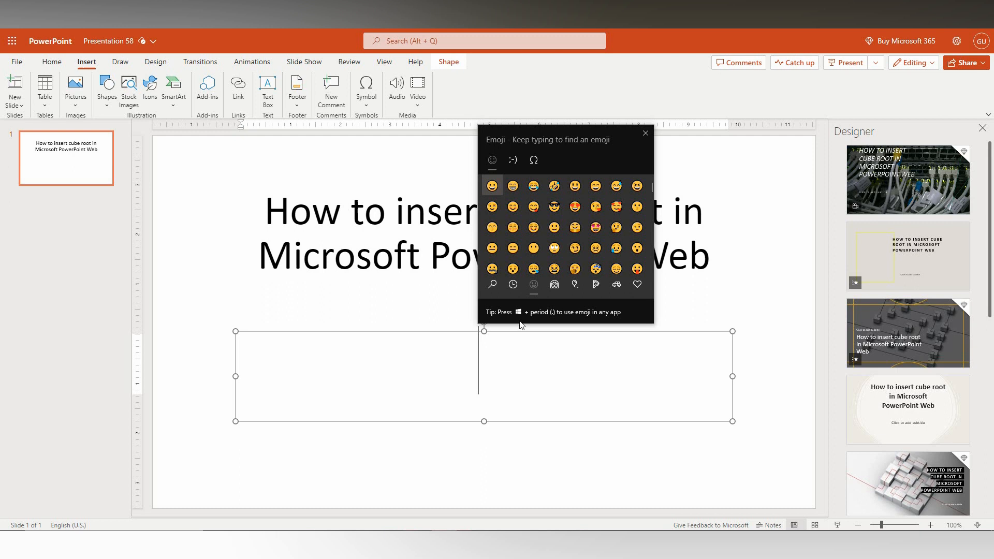
pyautogui.moveTo(564, 324)
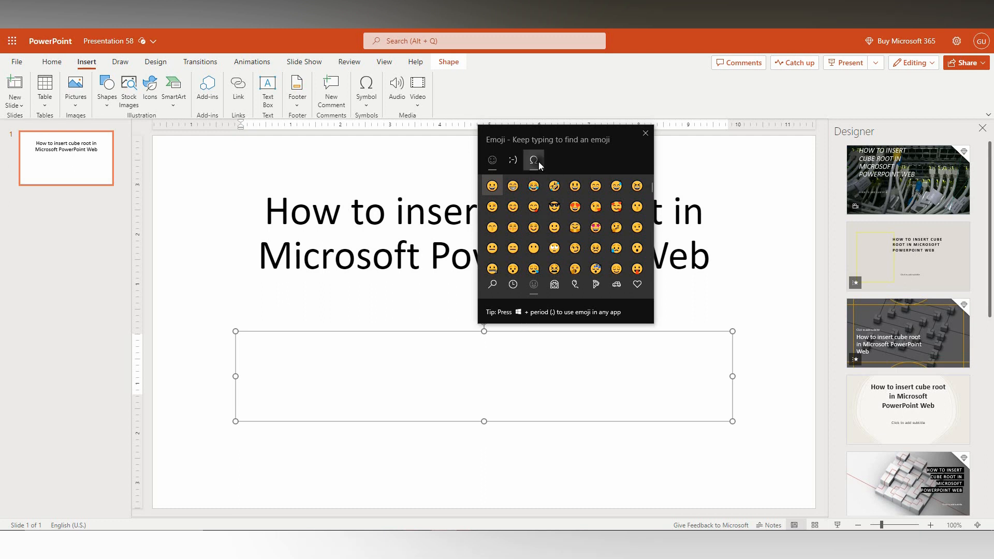
# Show the emoji panel's Ω Symbols collection scrolled to the math symbols containing ∛
pyautogui.click(535, 159)
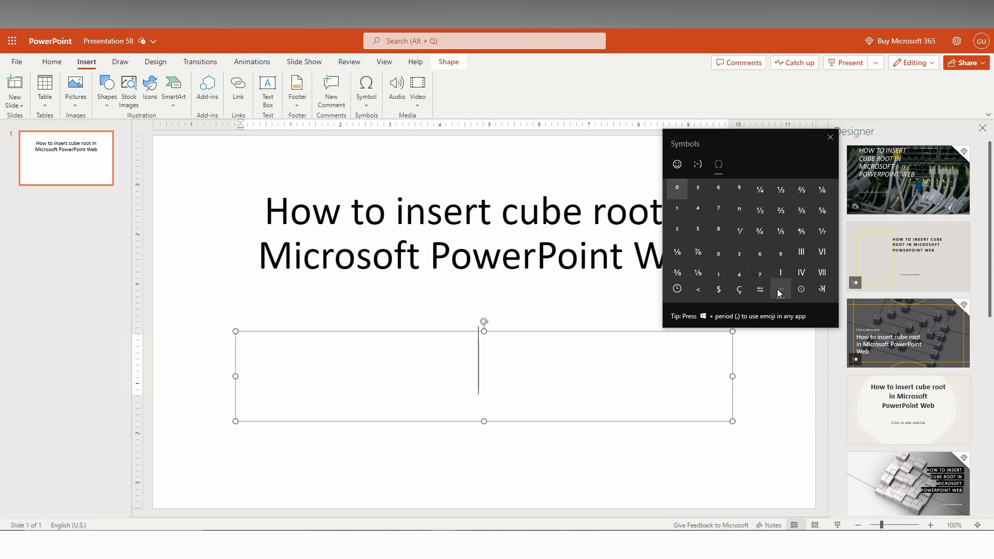
pyautogui.scroll(-3)
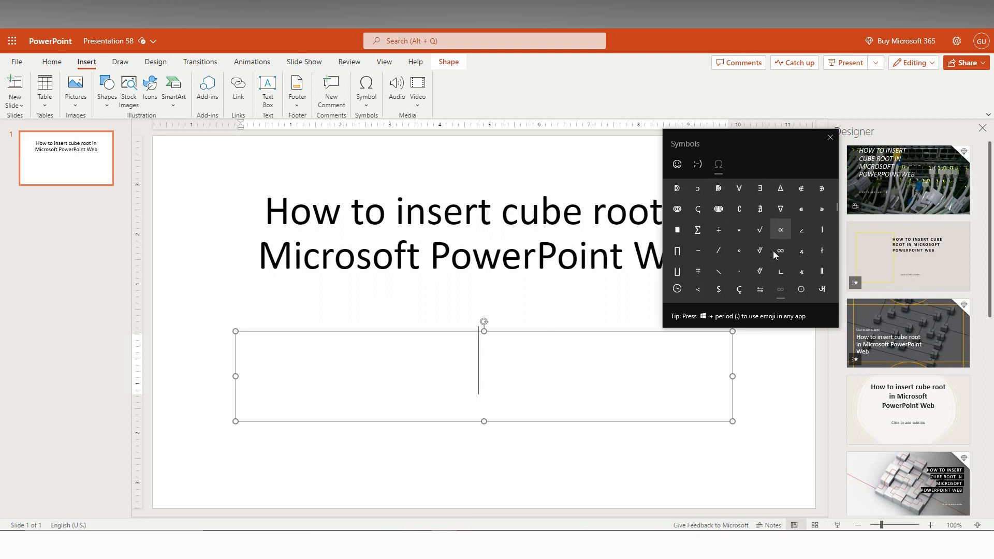
# Fill the subtitle box with a row of ∛ cube root symbols and dismiss the panel
pyautogui.click(759, 249)
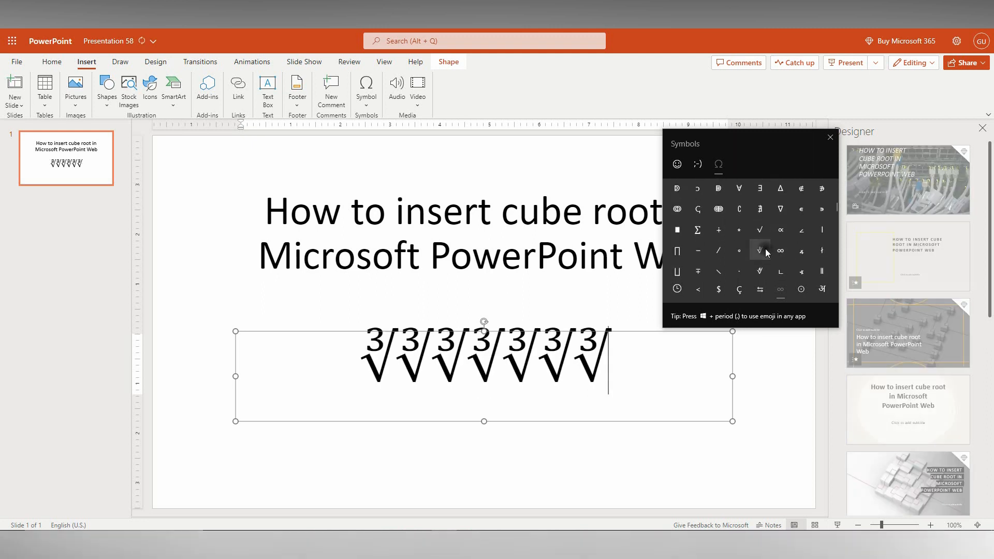
pyautogui.click(759, 249)
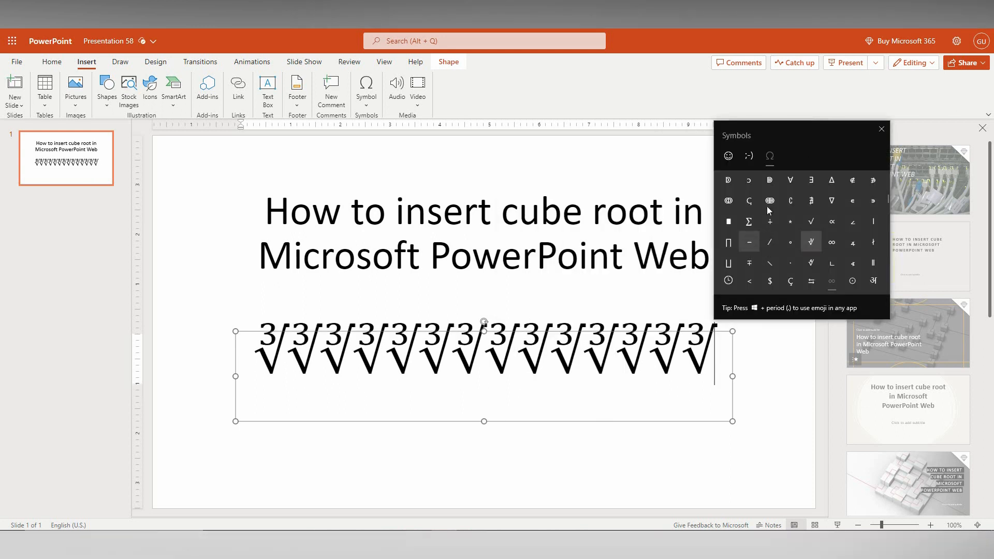
pyautogui.click(880, 128)
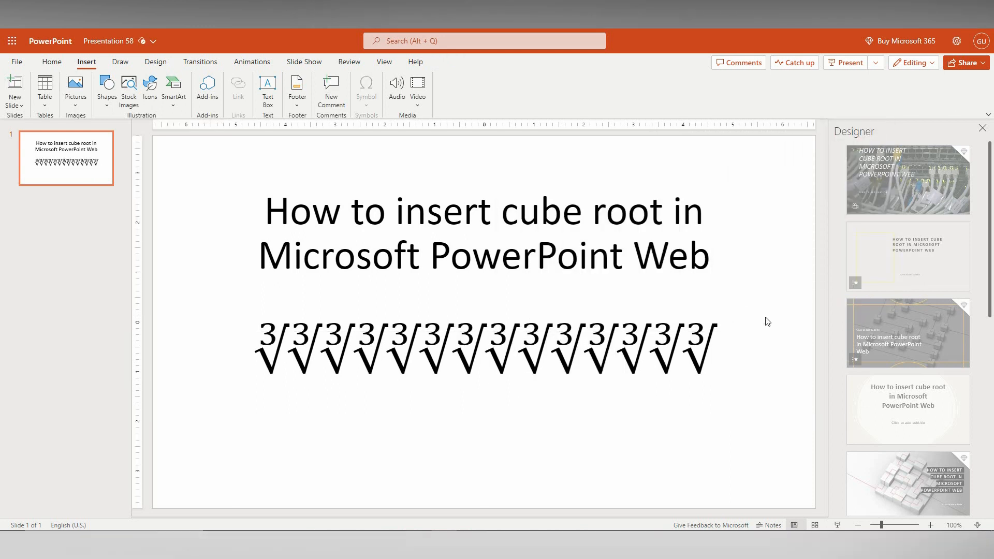